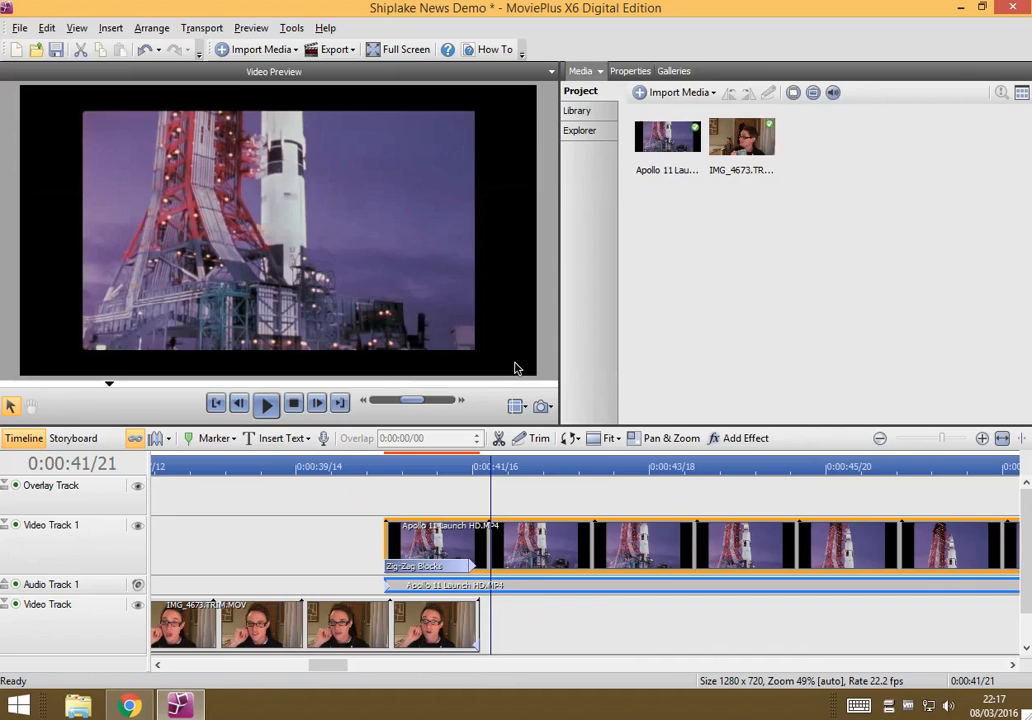
pyautogui.moveTo(71, 324)
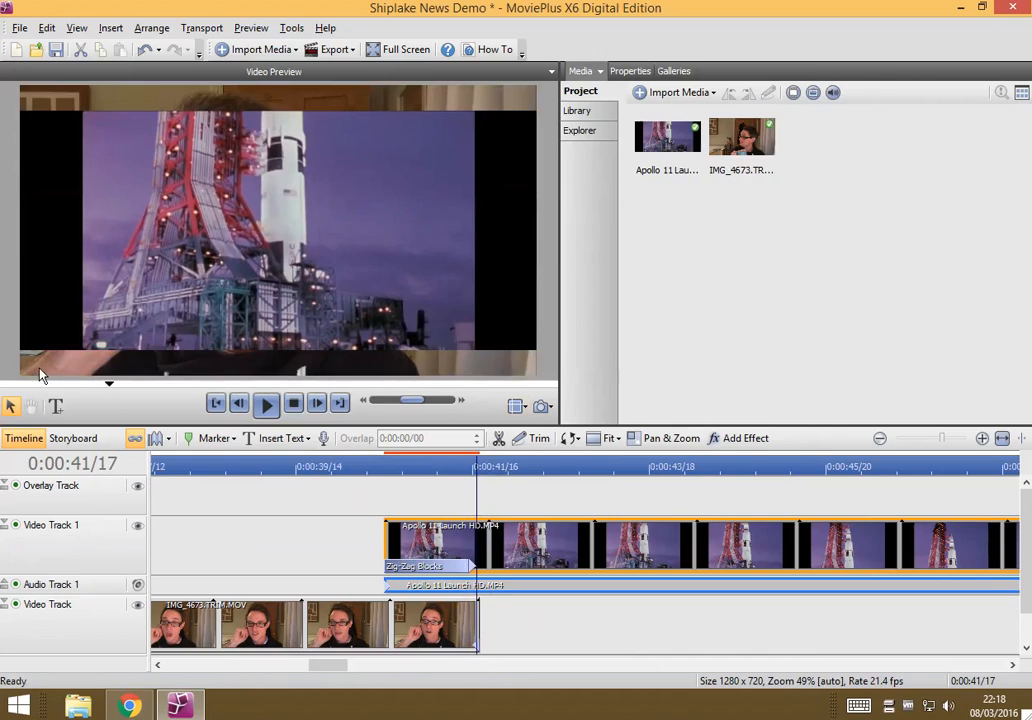
pyautogui.moveTo(128, 111)
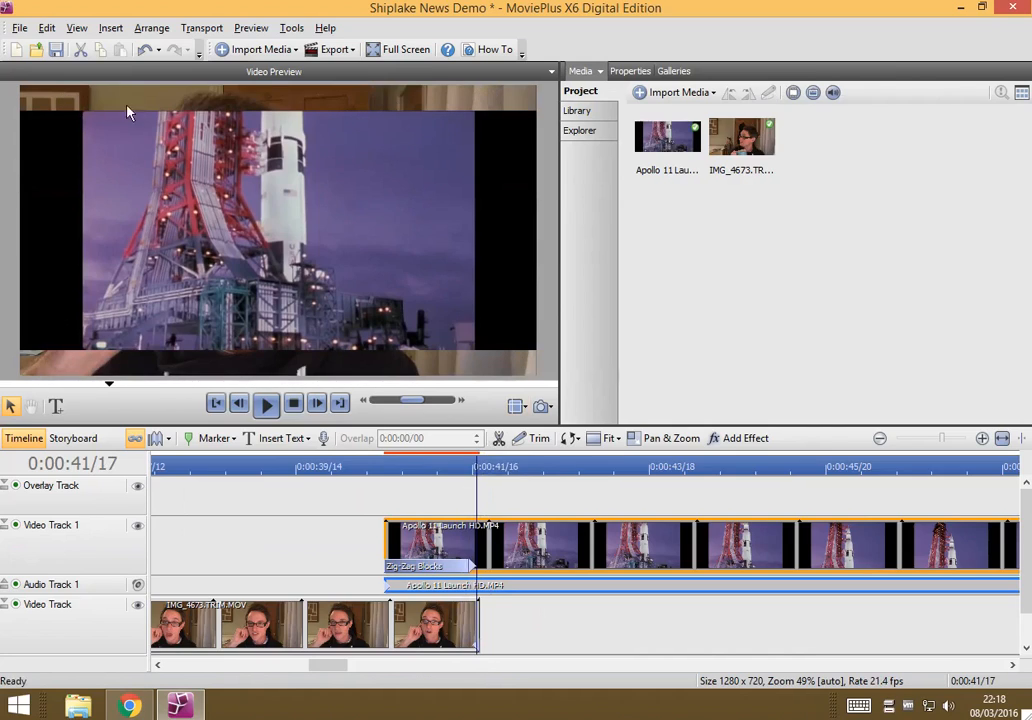
pyautogui.moveTo(493, 412)
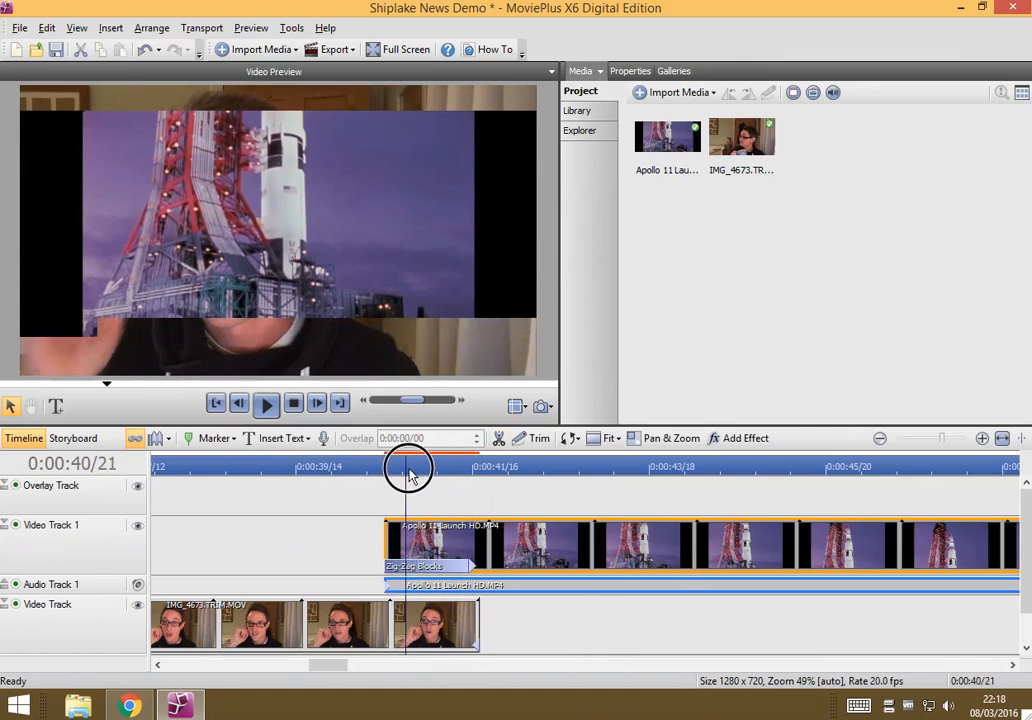
# Step: Preview the webcam see-through frames, then show the Apollo 11 Launch HD.MP4 clip's properties
pyautogui.moveTo(408, 470); pyautogui.dragTo(478, 470)
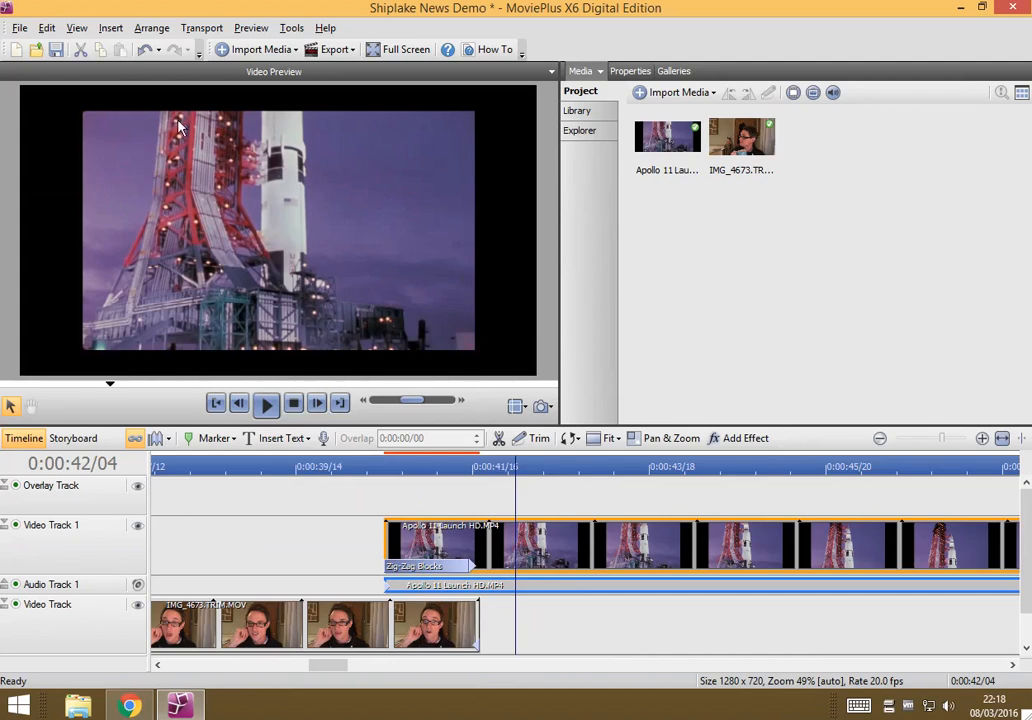
pyautogui.moveTo(95, 323)
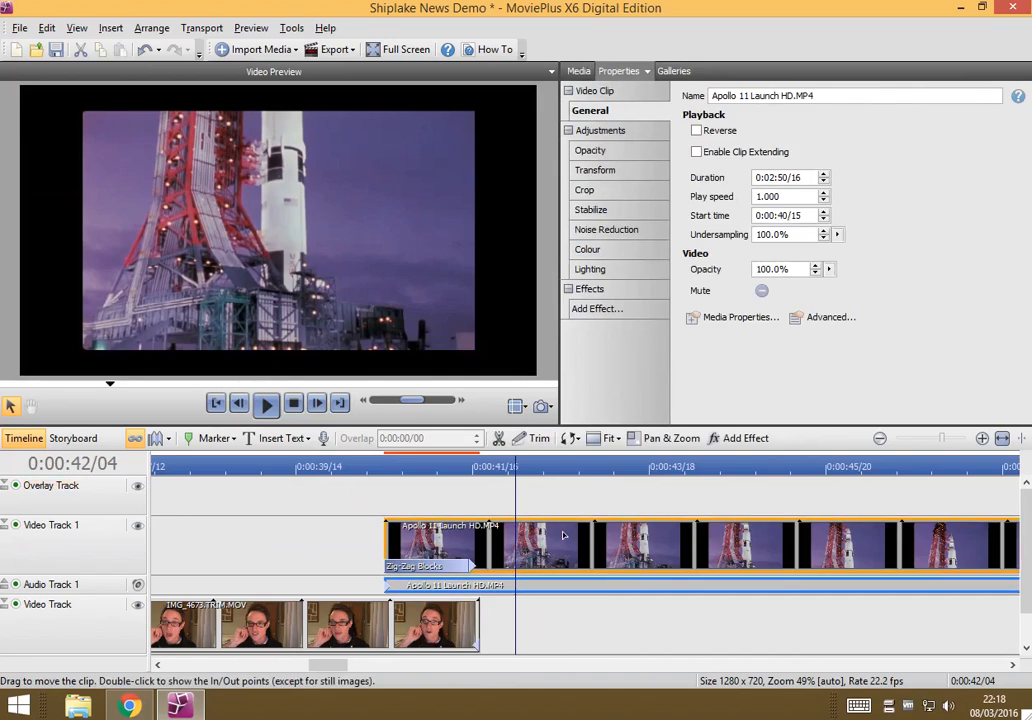
pyautogui.moveTo(565, 560)
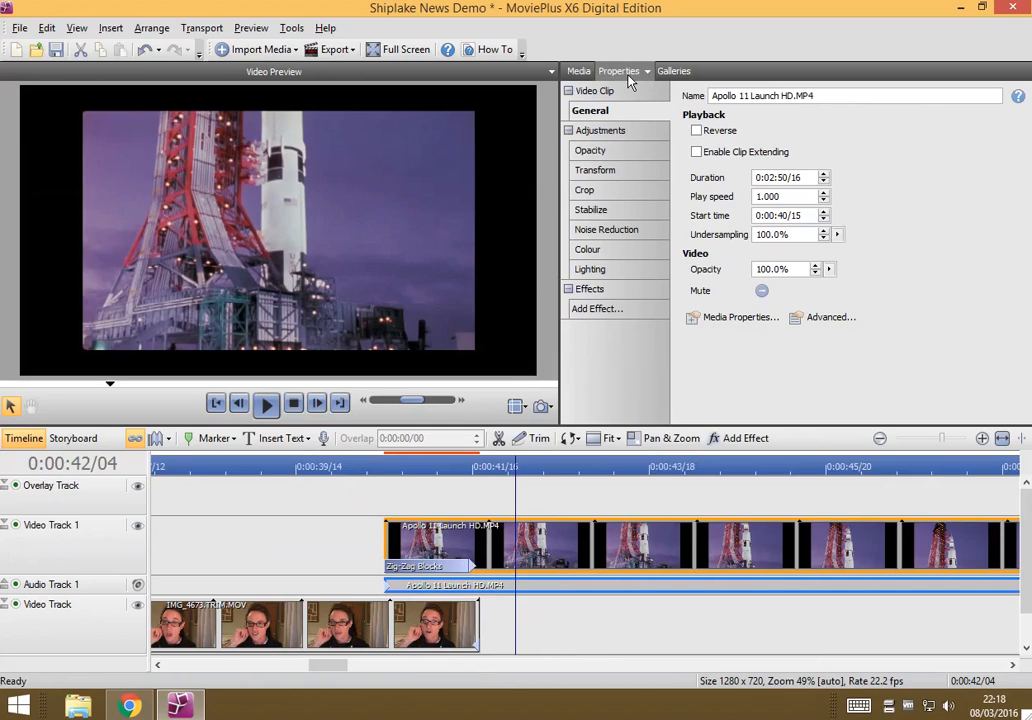
pyautogui.click(579, 70)
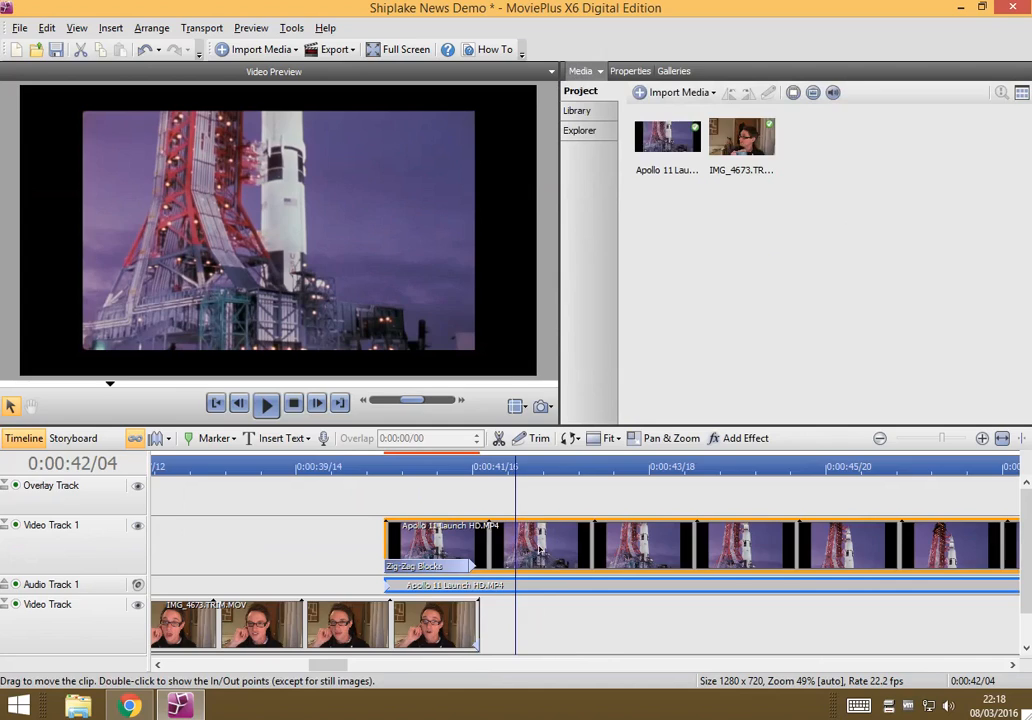
pyautogui.click(620, 70)
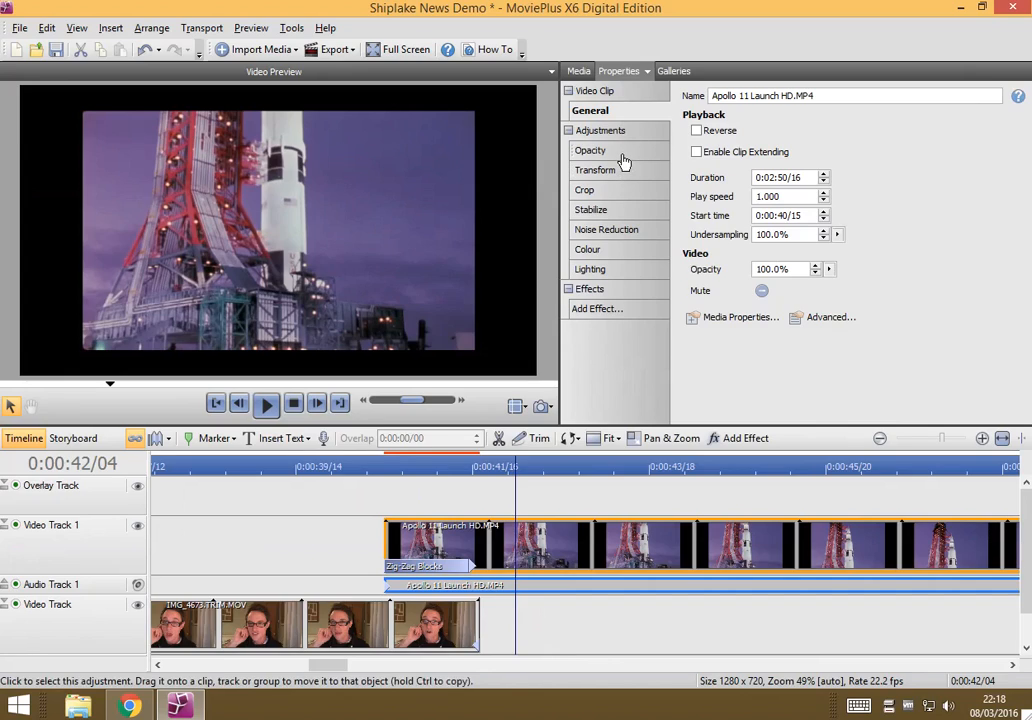
pyautogui.moveTo(611, 196)
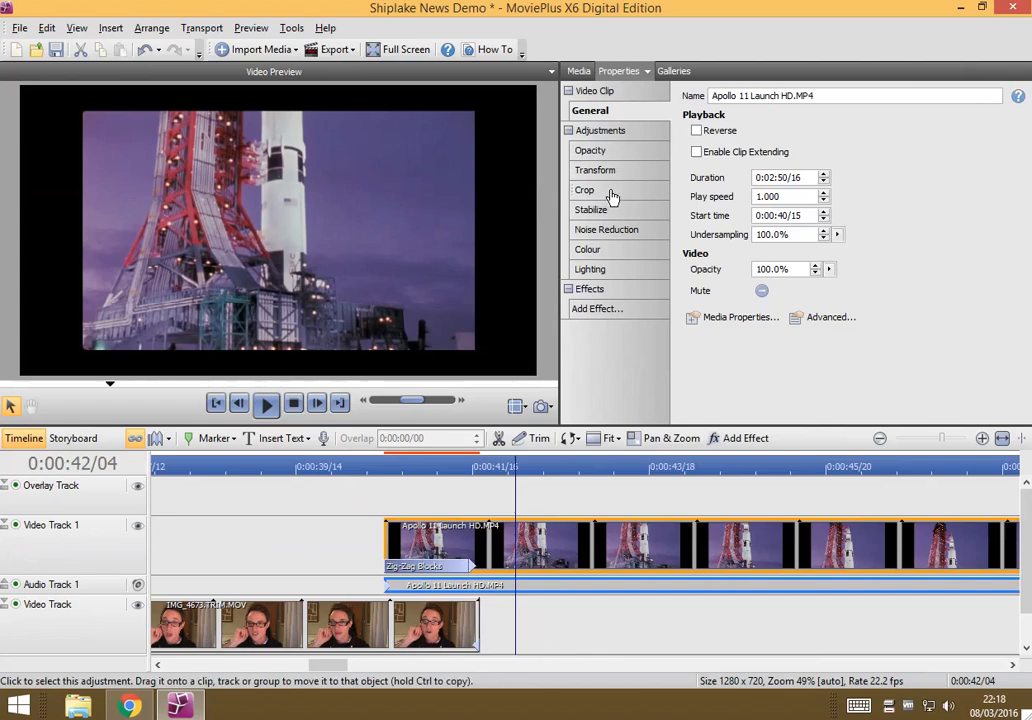
# Step: Crop the Apollo clip with Match project aspect to remove the side bars
pyautogui.click(584, 190)
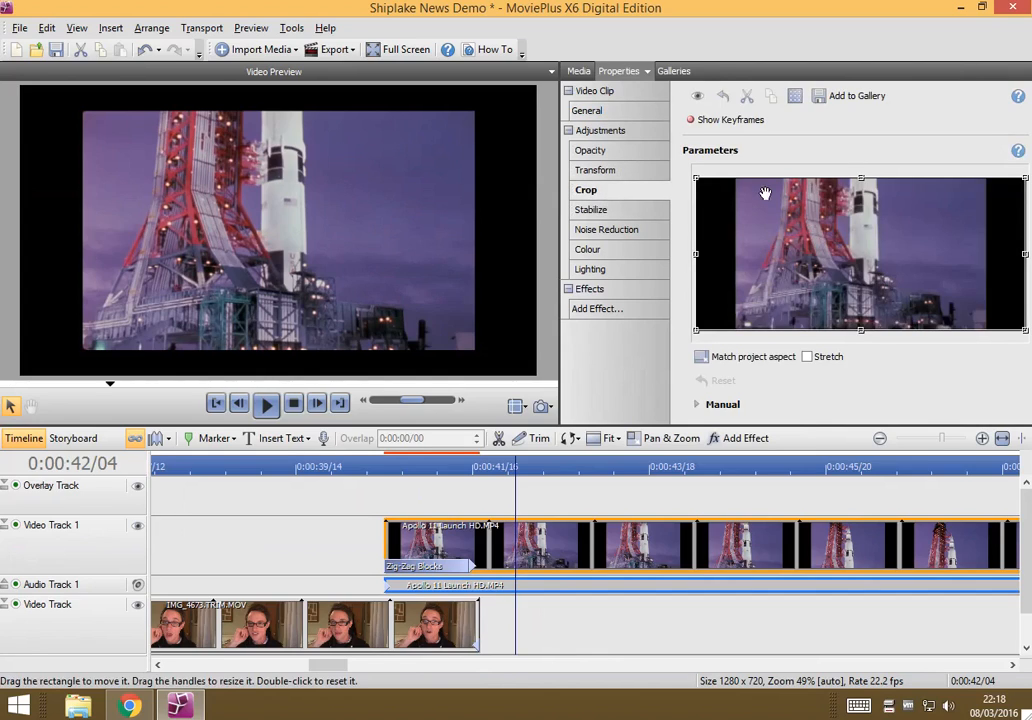
pyautogui.moveTo(799, 204)
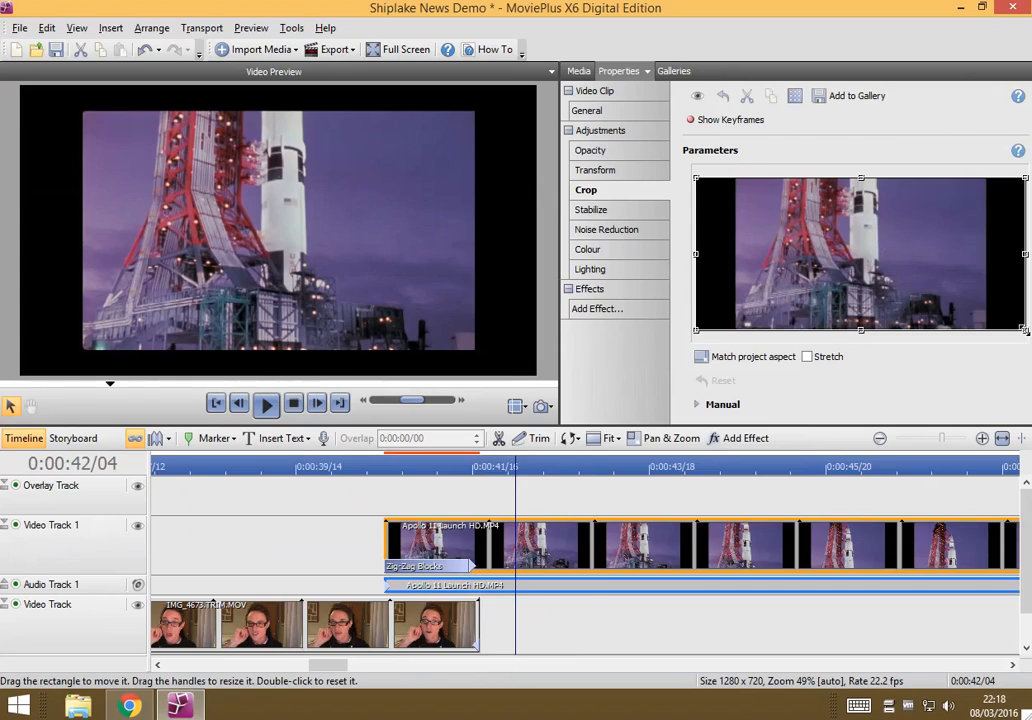
pyautogui.moveTo(866, 272)
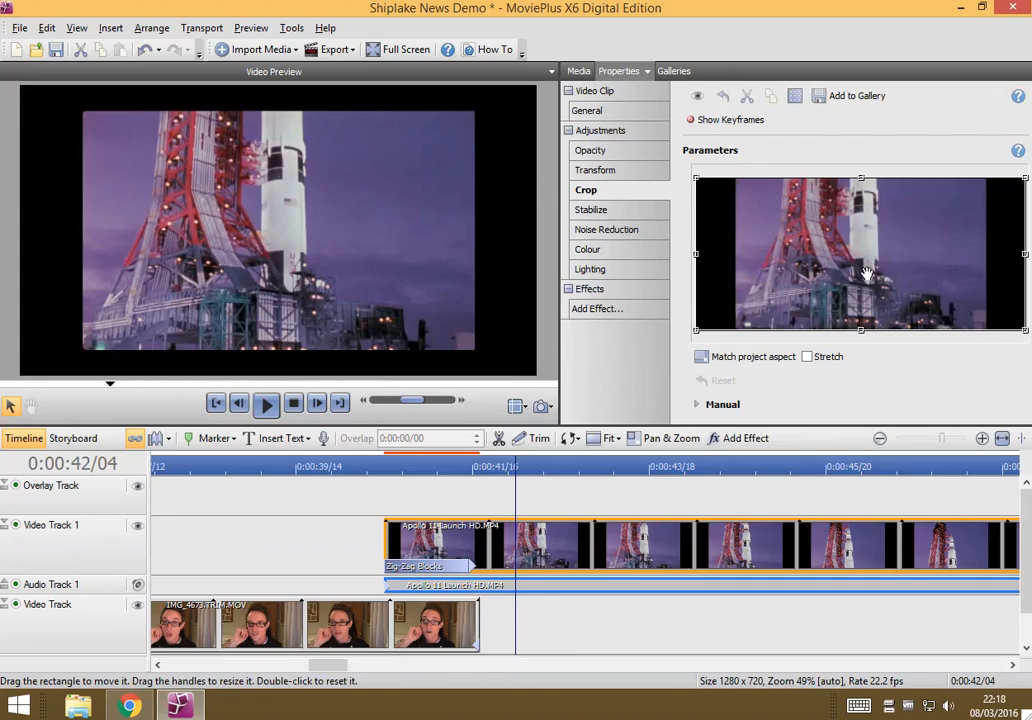
pyautogui.click(701, 356)
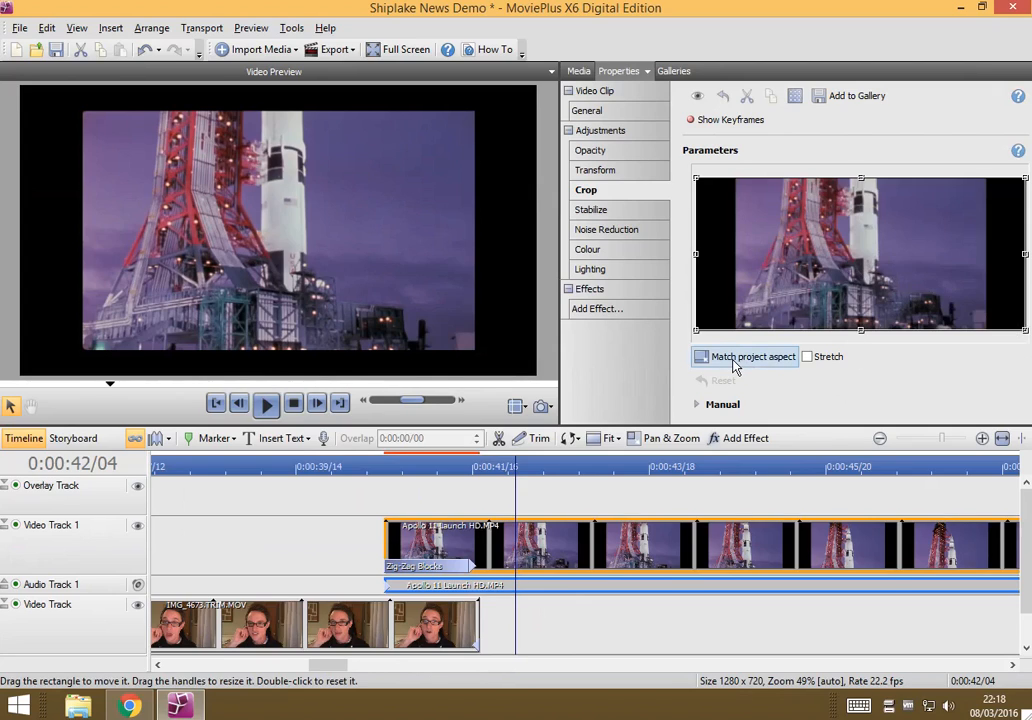
pyautogui.click(744, 356)
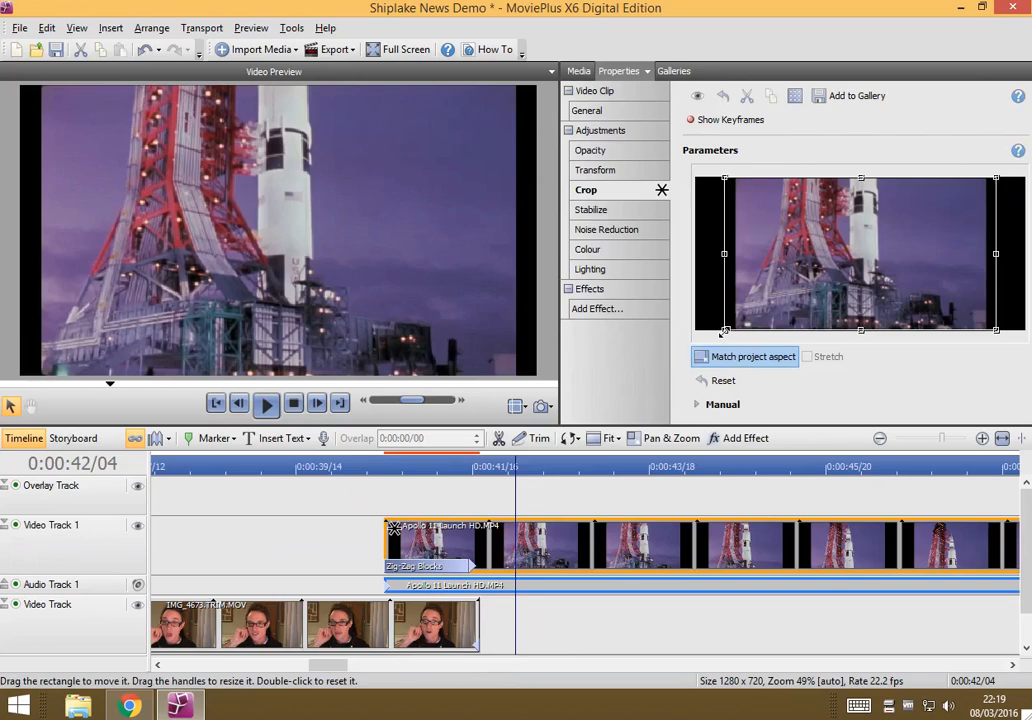
# Step: Drag the crop corner handle inward to exclude the black bars around the launch tower
pyautogui.moveTo(725, 331); pyautogui.dragTo(758, 305)
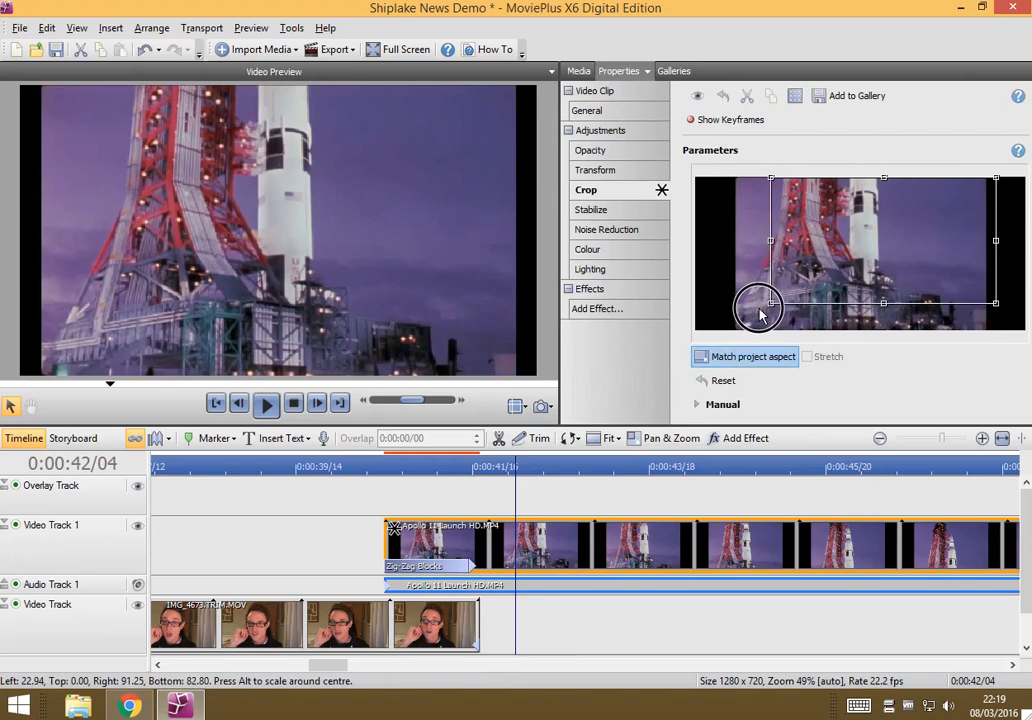
pyautogui.moveTo(758, 305); pyautogui.dragTo(783, 290)
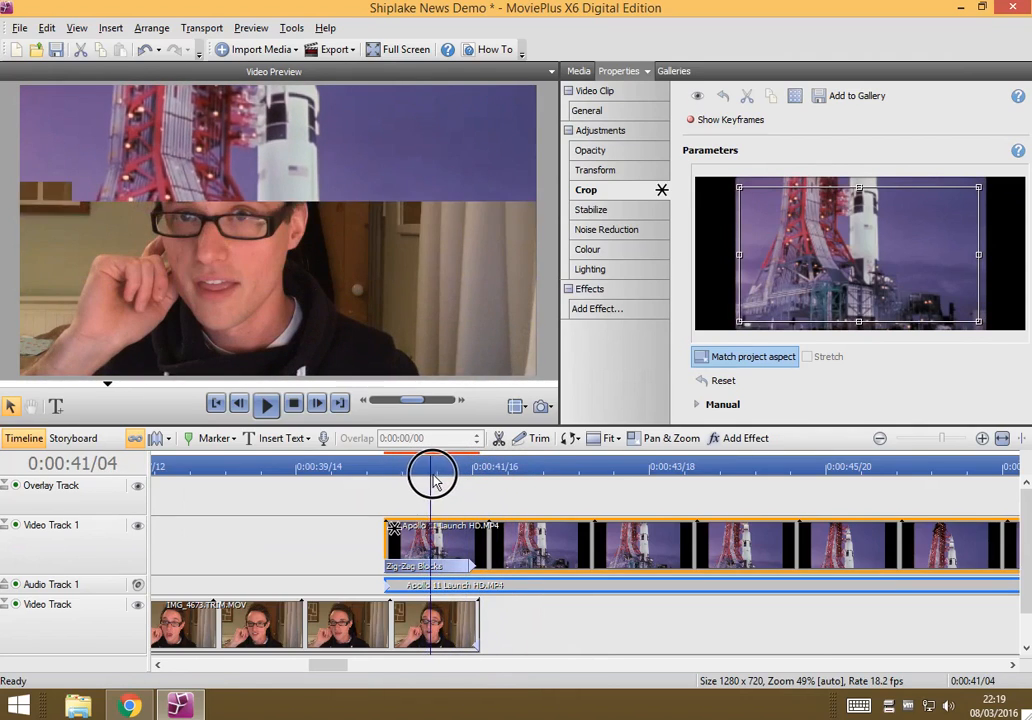
pyautogui.moveTo(432, 472); pyautogui.dragTo(460, 472)
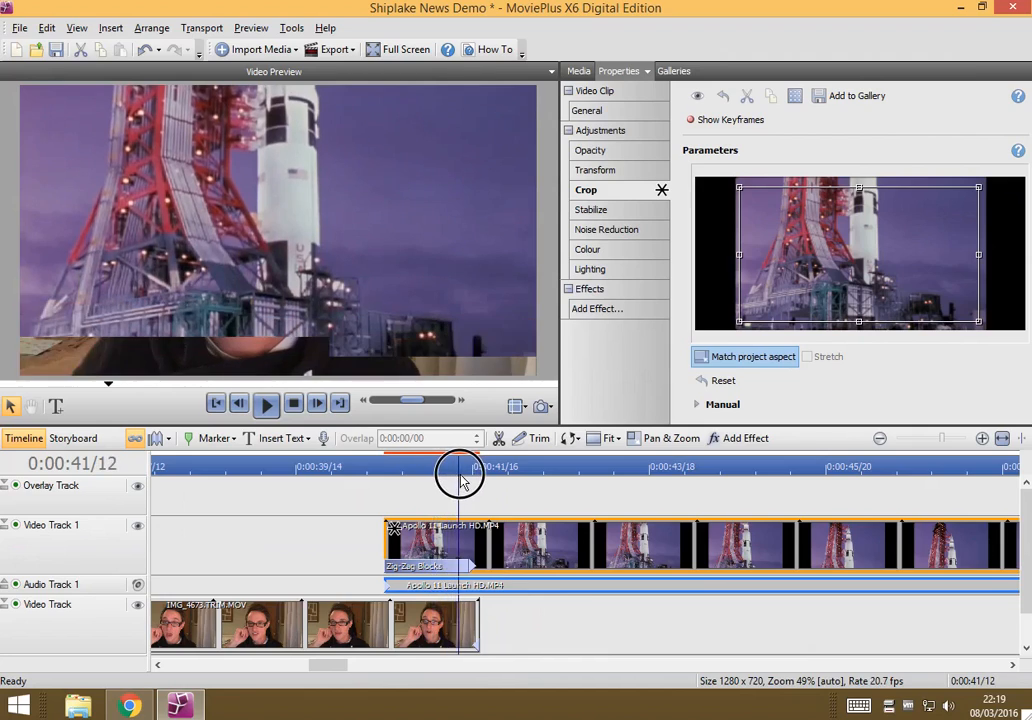
pyautogui.moveTo(460, 470); pyautogui.dragTo(470, 470)
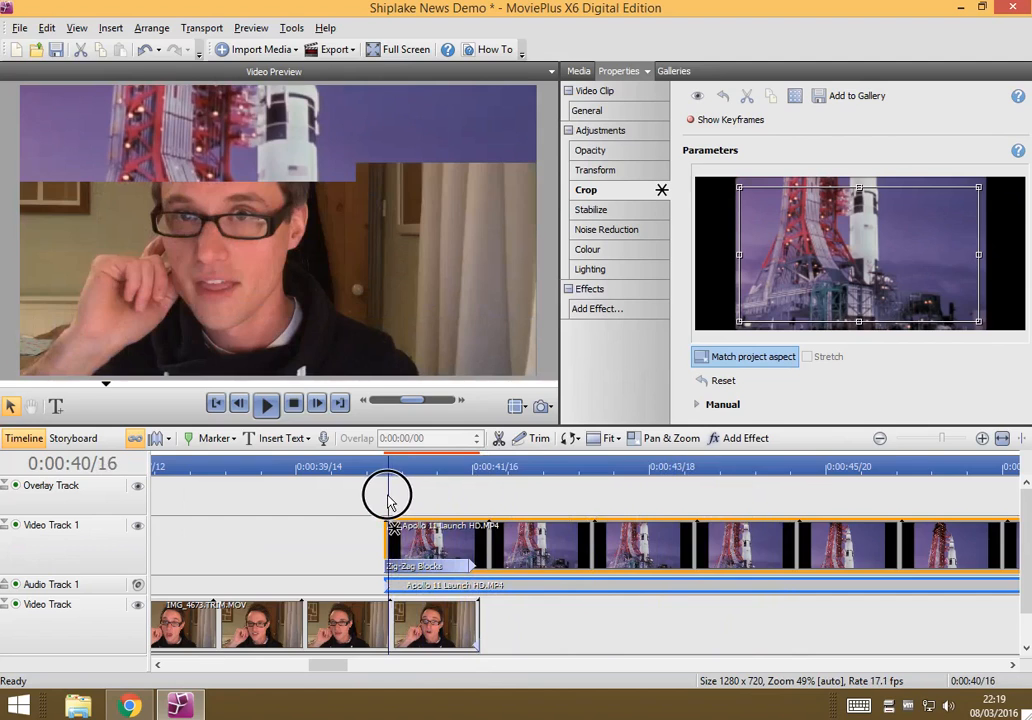
pyautogui.click(266, 403)
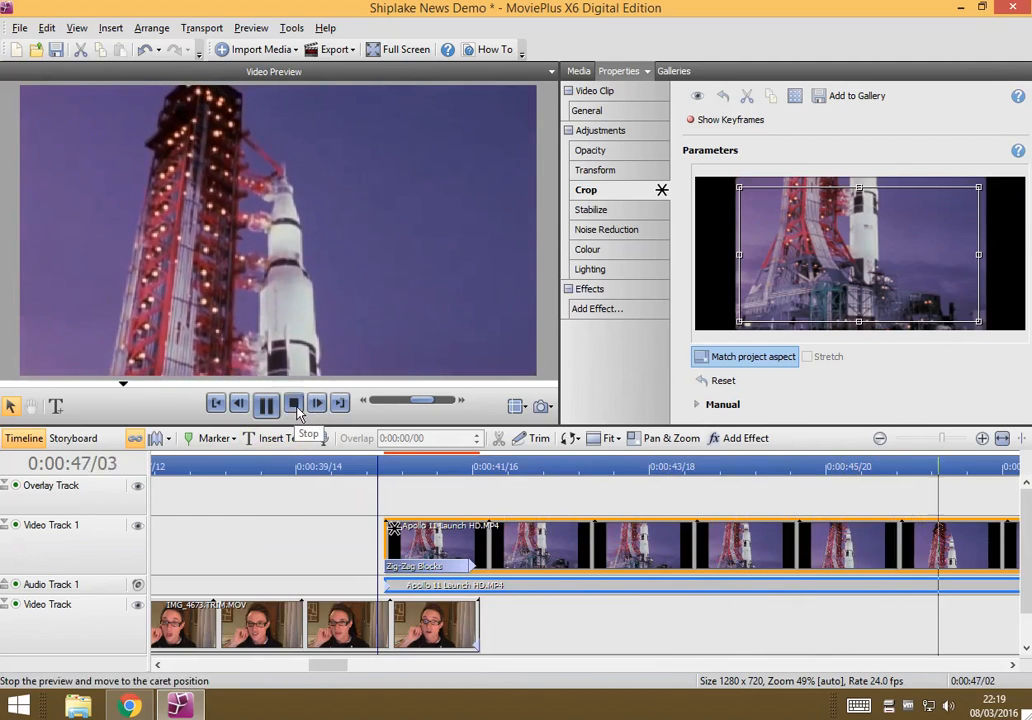
pyautogui.click(293, 403)
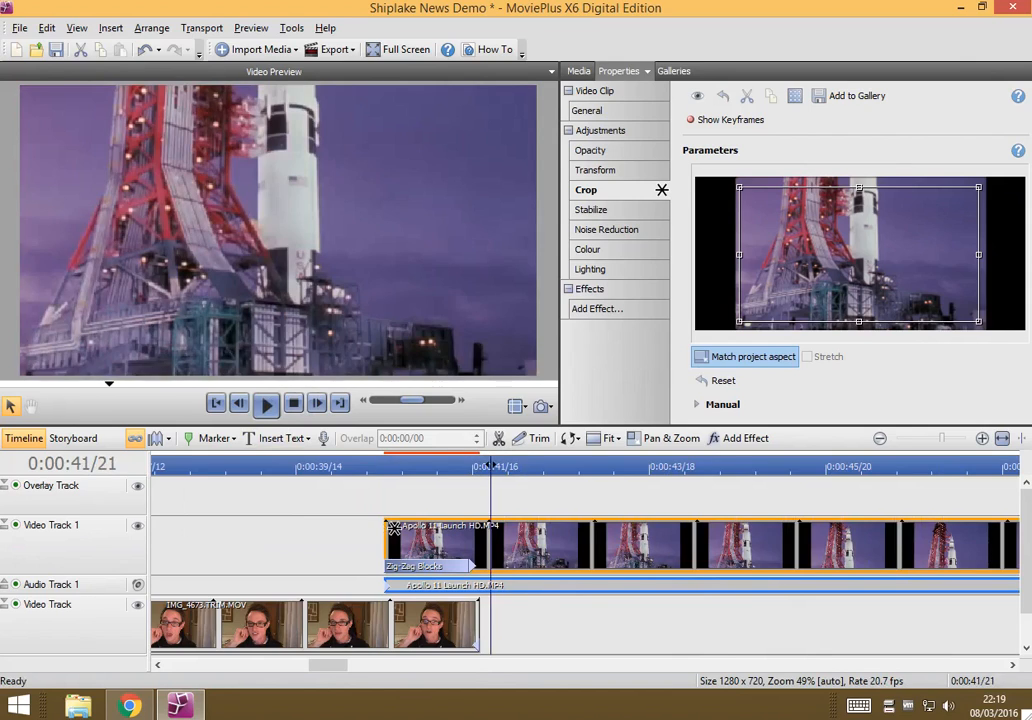
pyautogui.moveTo(851, 253)
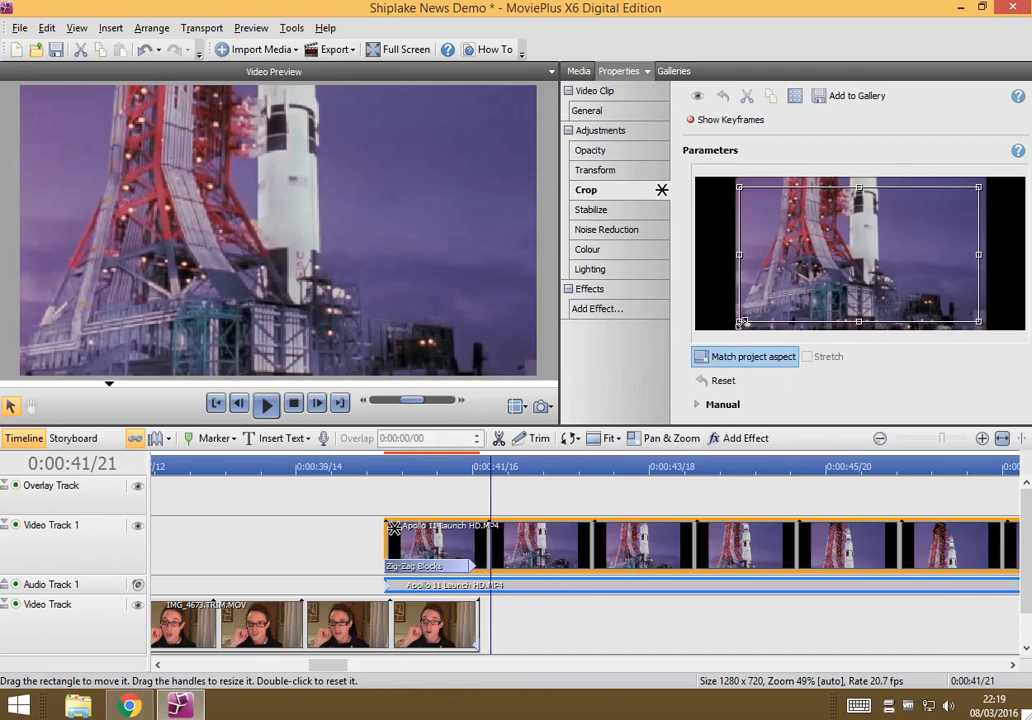
pyautogui.moveTo(818, 272)
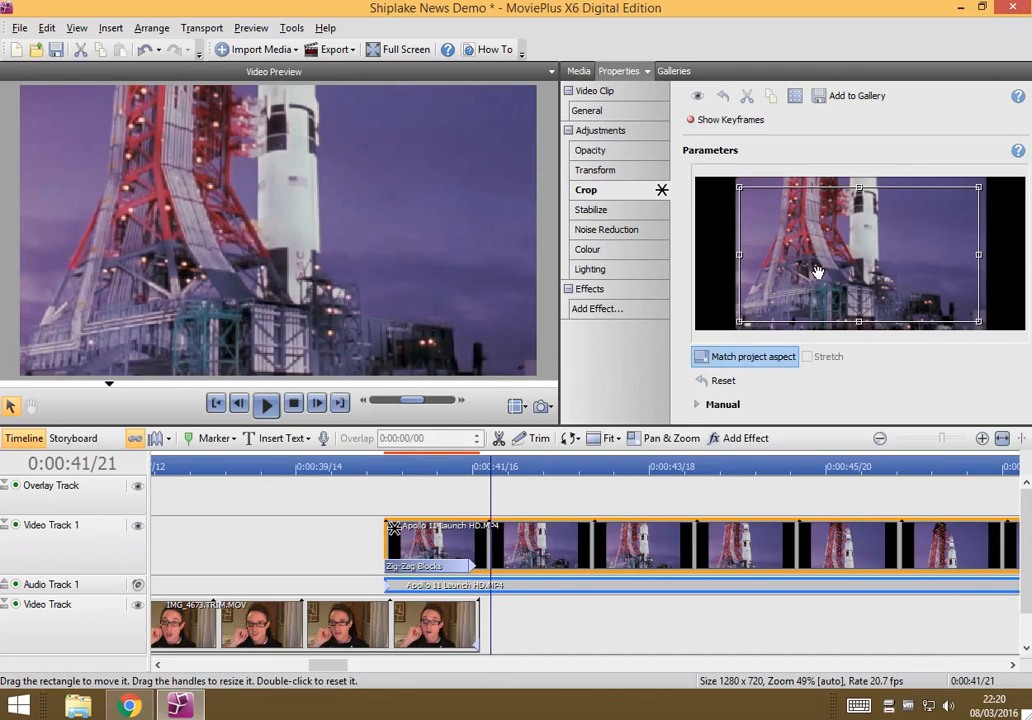
pyautogui.moveTo(768, 308)
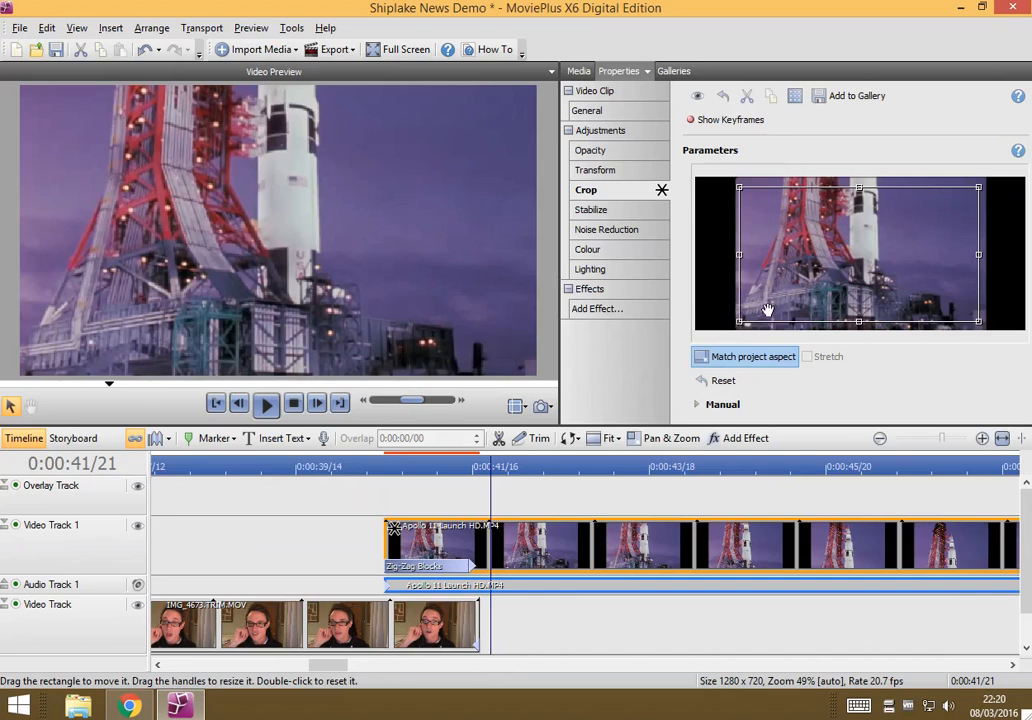
pyautogui.moveTo(851, 298)
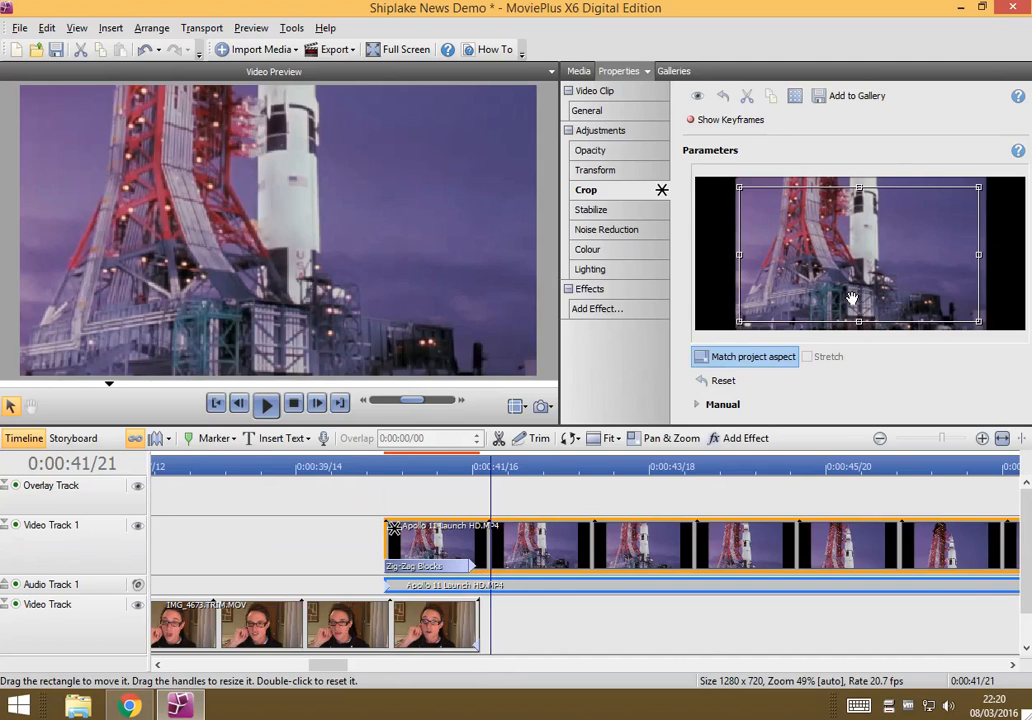